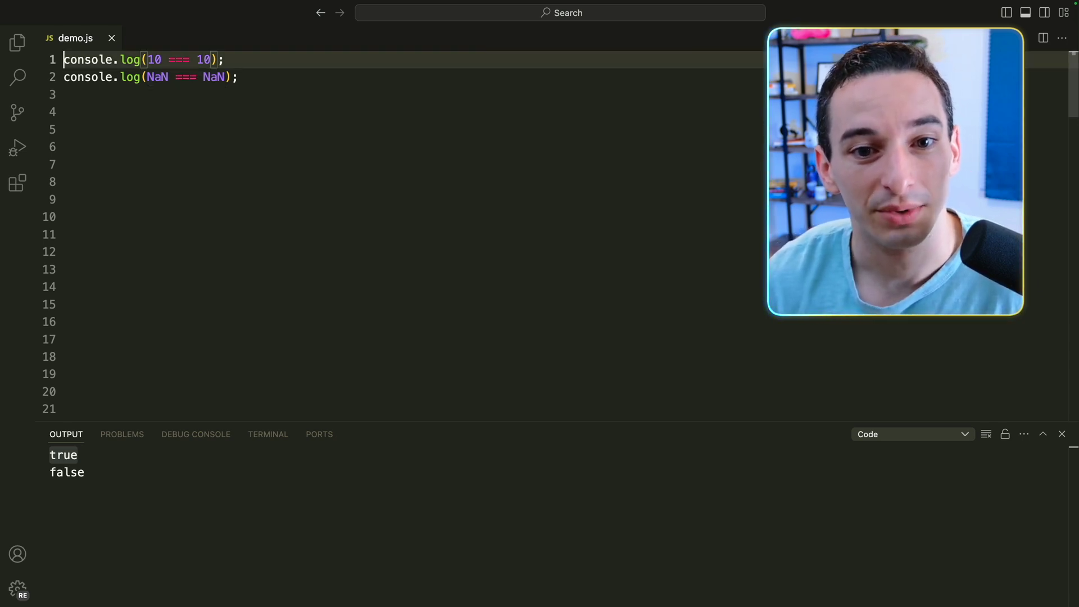
# Log Object.is comparisons of 10 with 10, 100 and the string '10'
pyautogui.write('console.log(Object.is(')
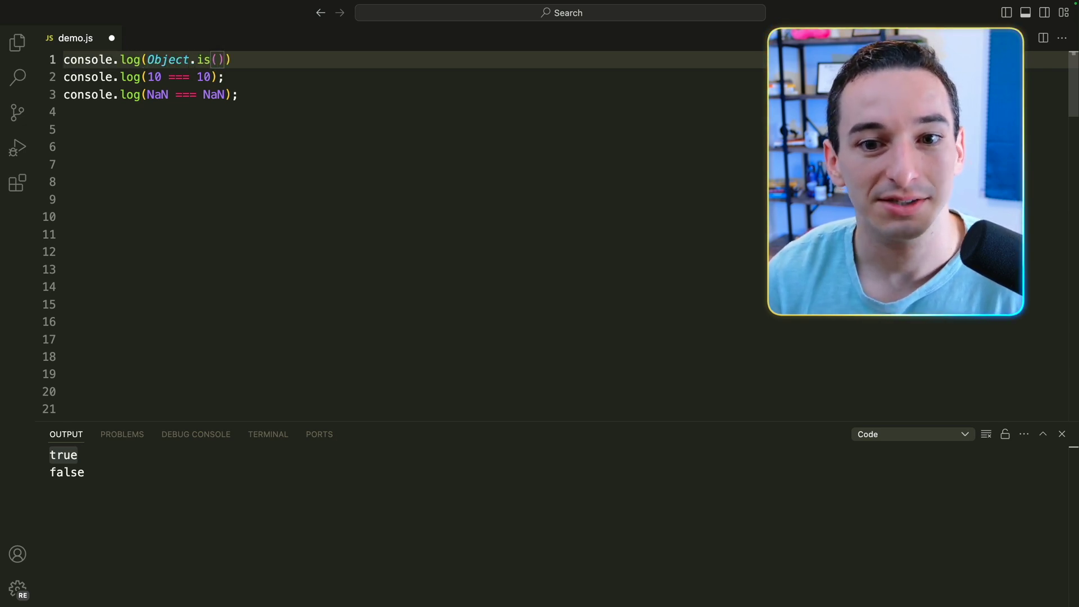
pyautogui.write('10')
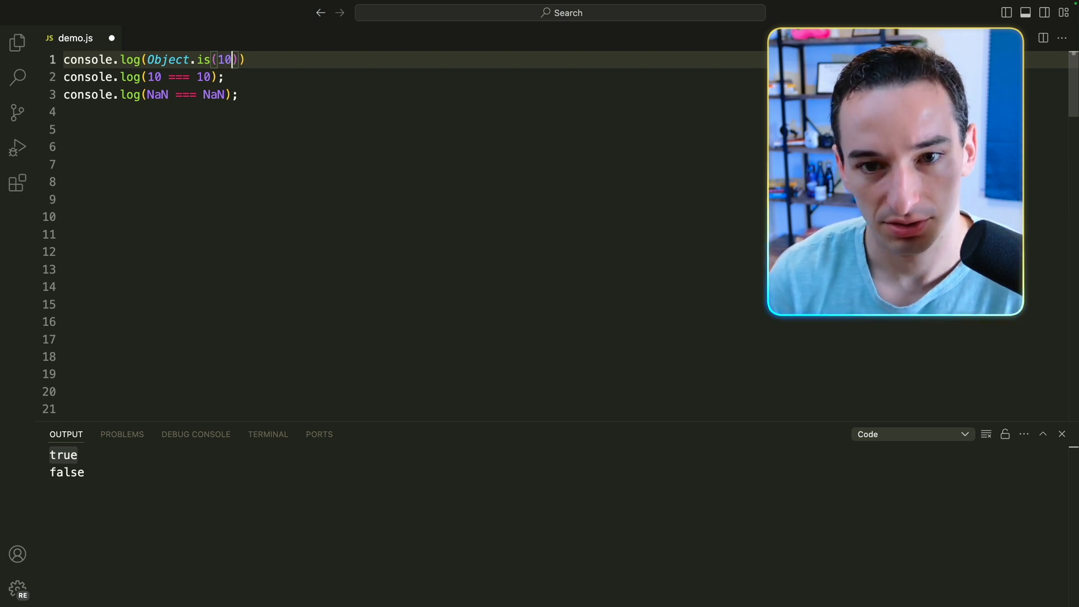
pyautogui.write(', 10')
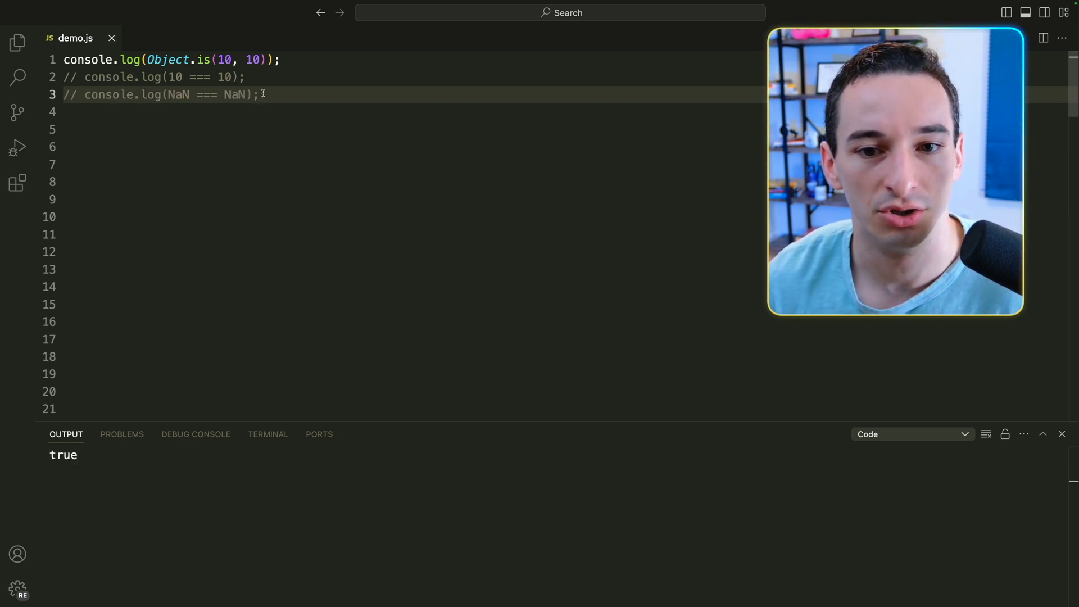
pyautogui.write('0')
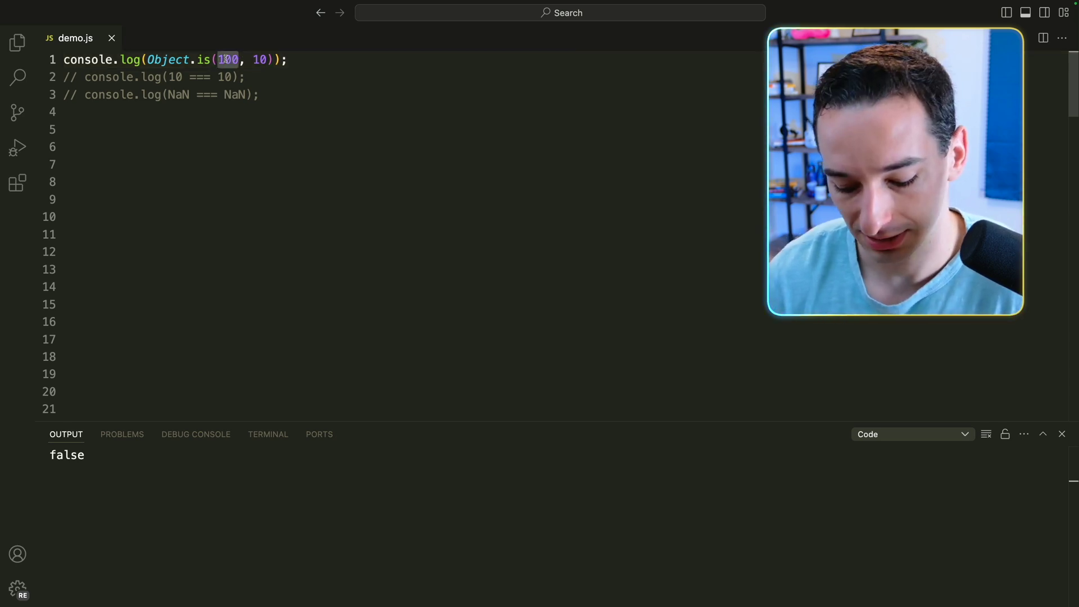
pyautogui.press('Backspace')
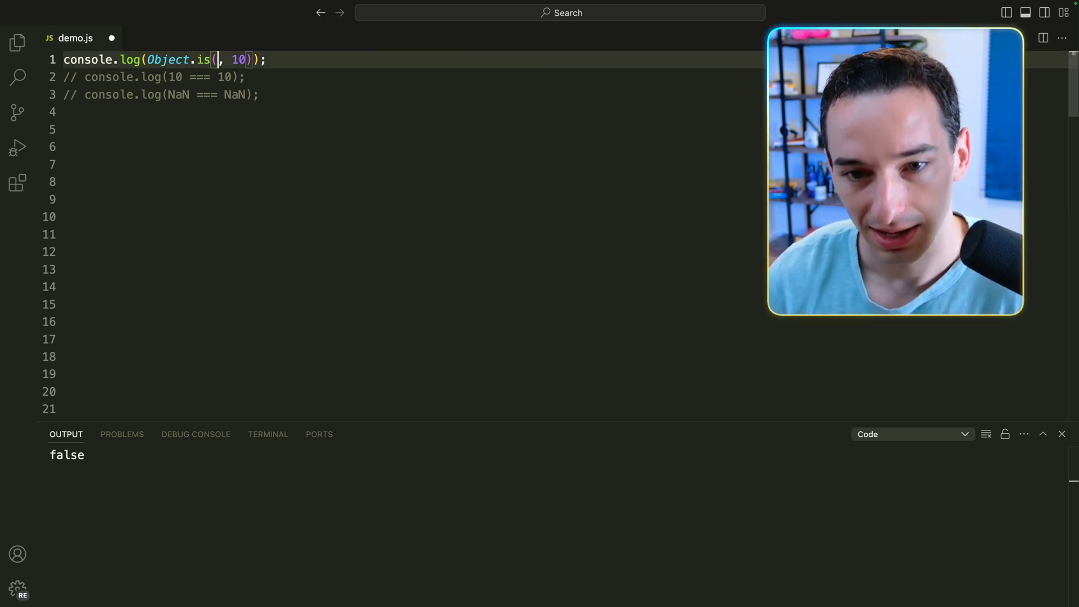
pyautogui.write("'10'")
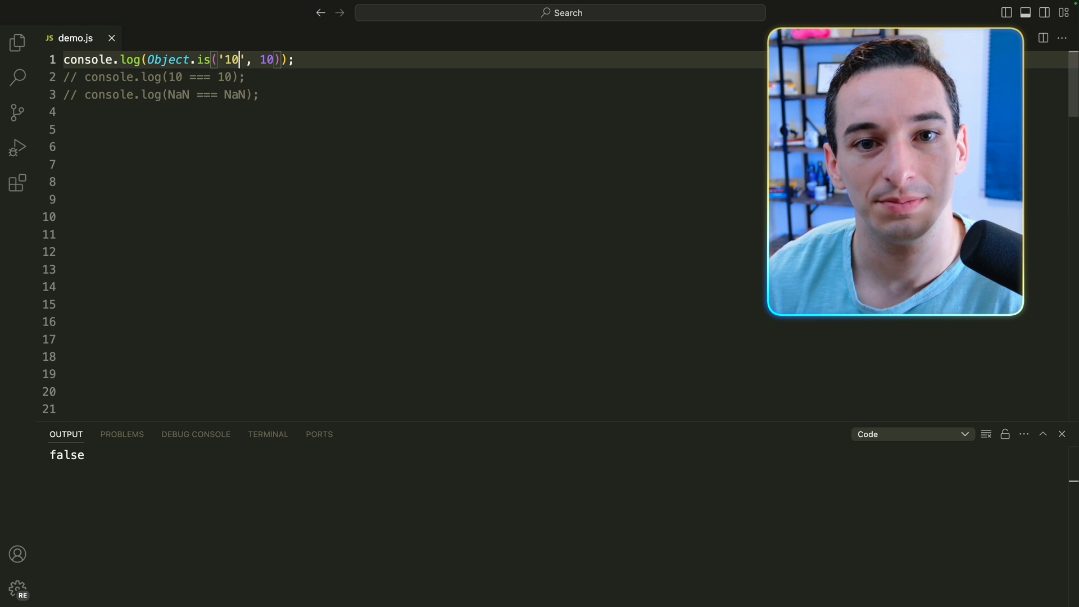
# Compare NaN with NaN via Object.is (true) alongside NaN === NaN (false)
pyautogui.write('Na')
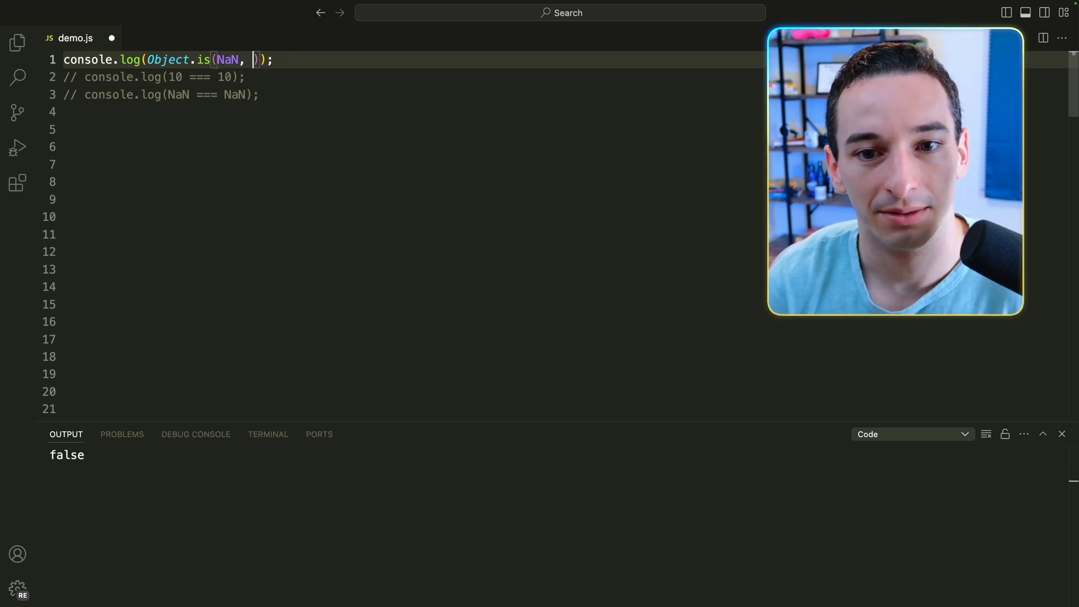
pyautogui.write('NaN')
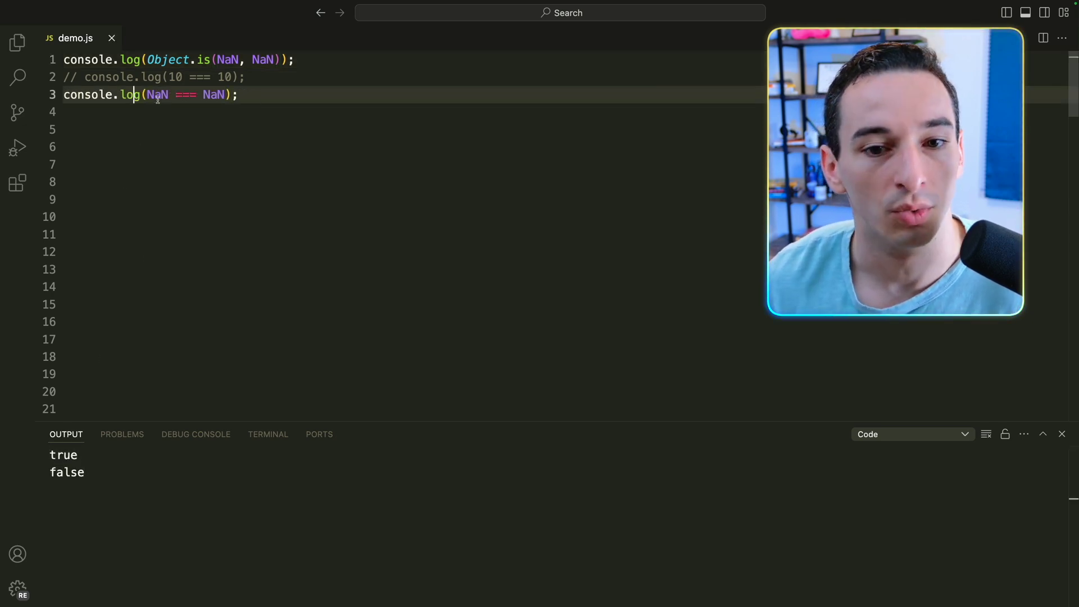
# Compare 0 with -0 using both strict equality and Object.is
pyautogui.doubleClick(157, 94)
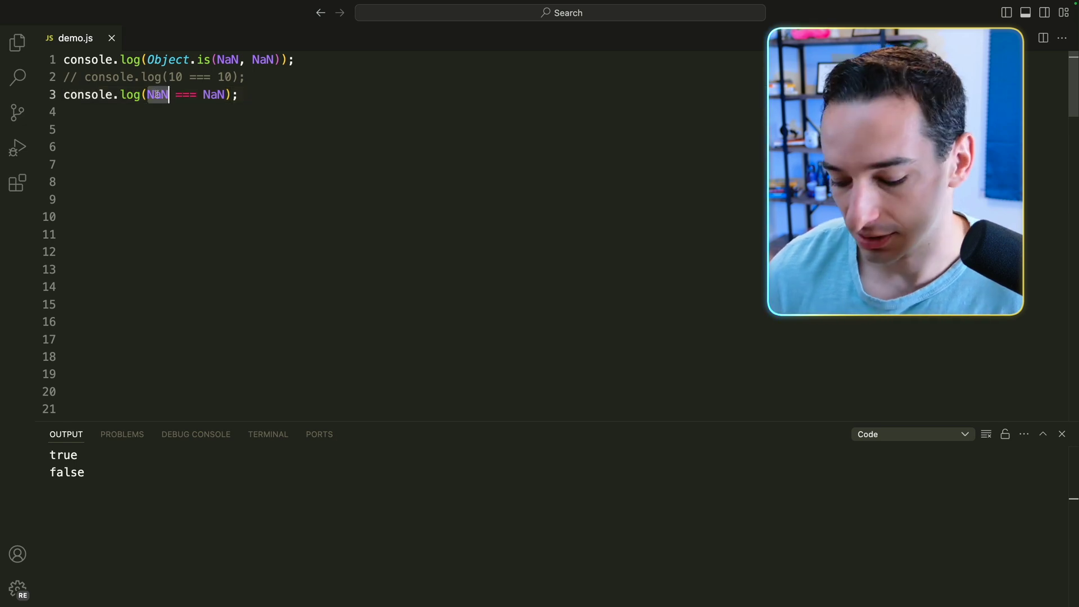
pyautogui.write('0')
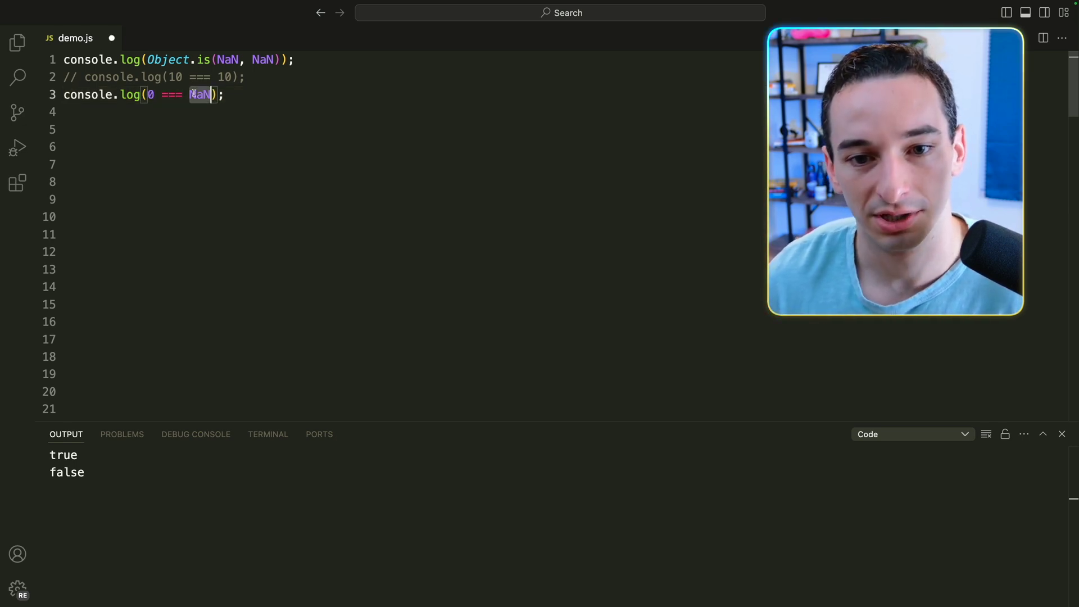
pyautogui.write('-0')
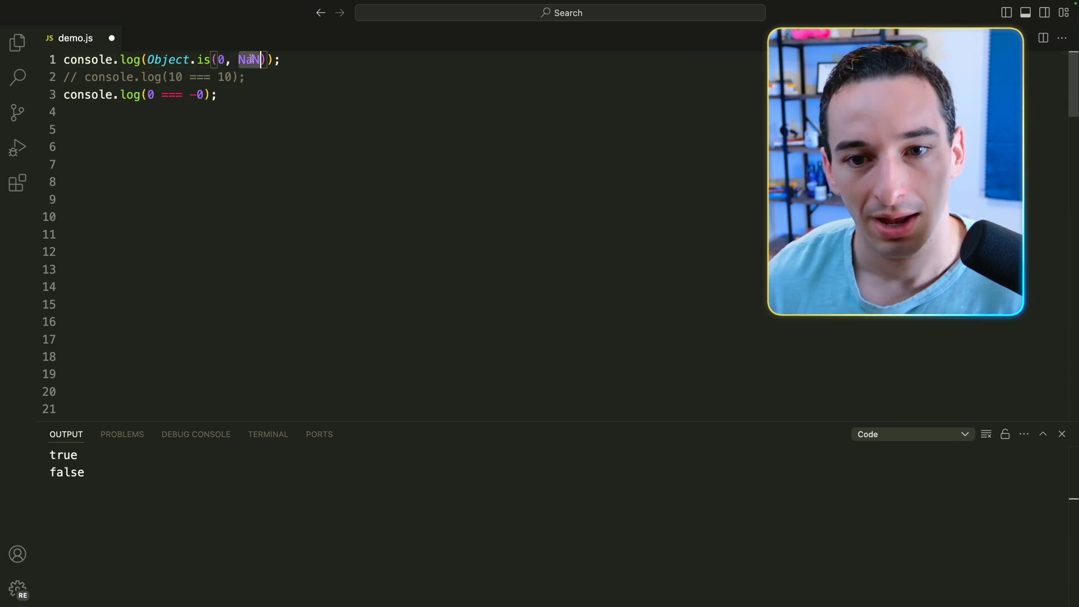
pyautogui.write('-0')
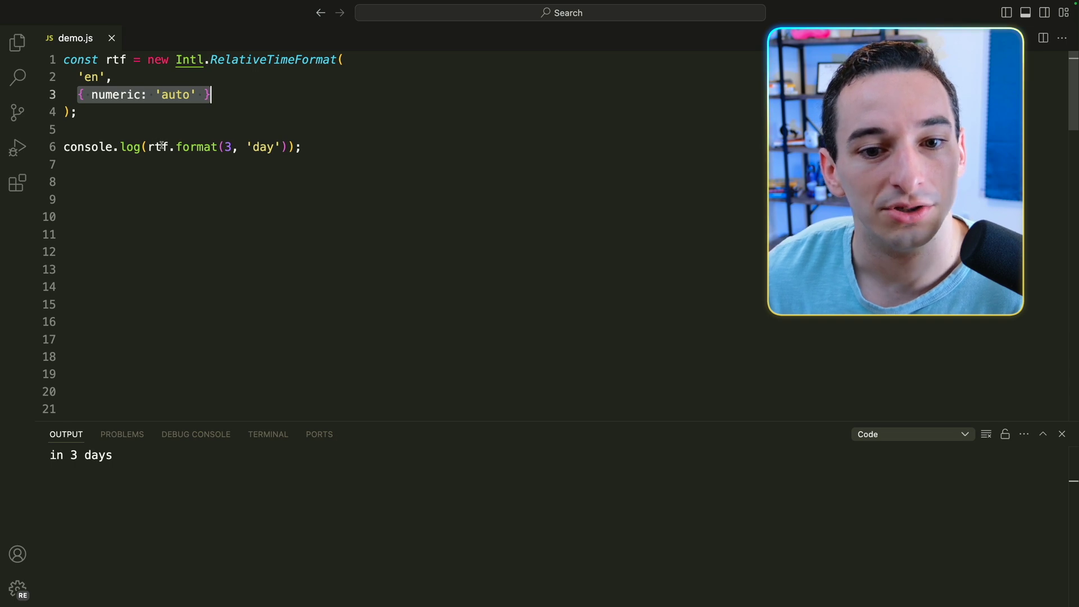
# Format 3 days, 30 days, 3 months and 1 month with Intl.RelativeTimeFormat numeric 'auto'
pyautogui.click(196, 146)
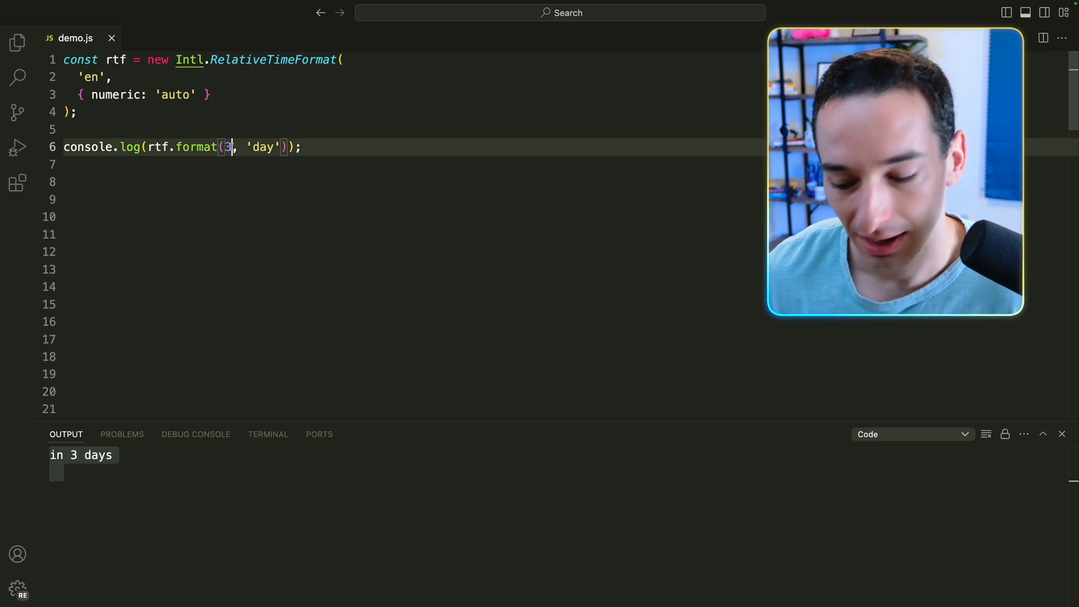
pyautogui.write('0')
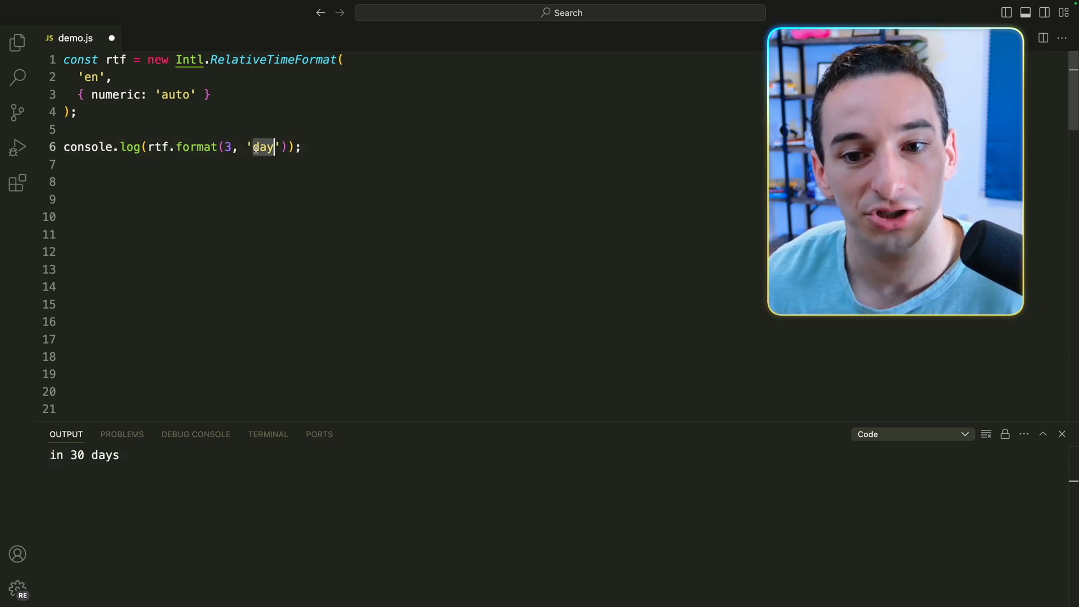
pyautogui.write('month')
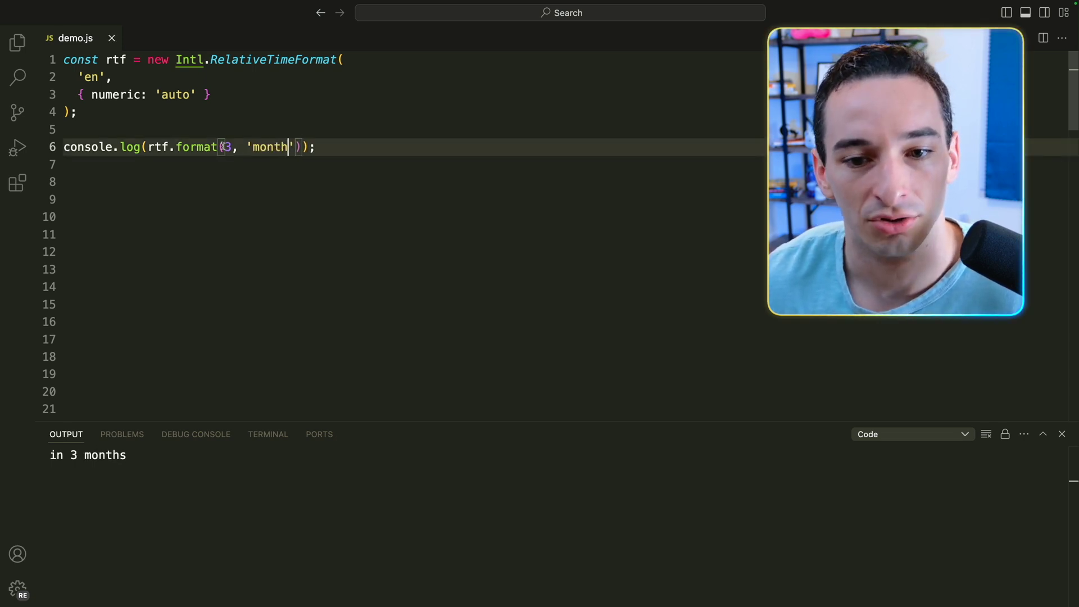
pyautogui.write('1')
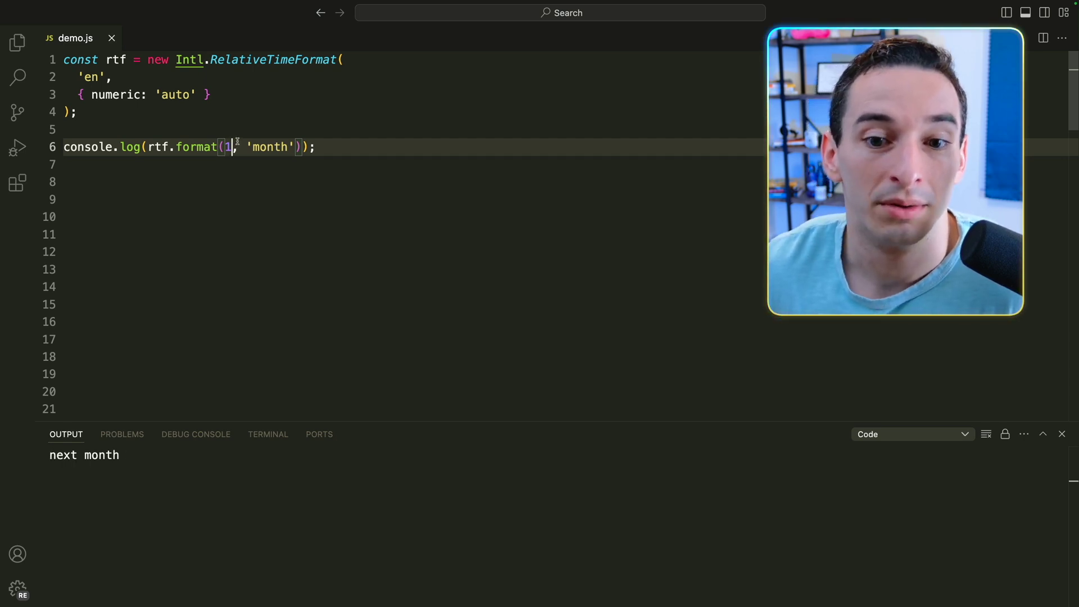
pyautogui.click(146, 95)
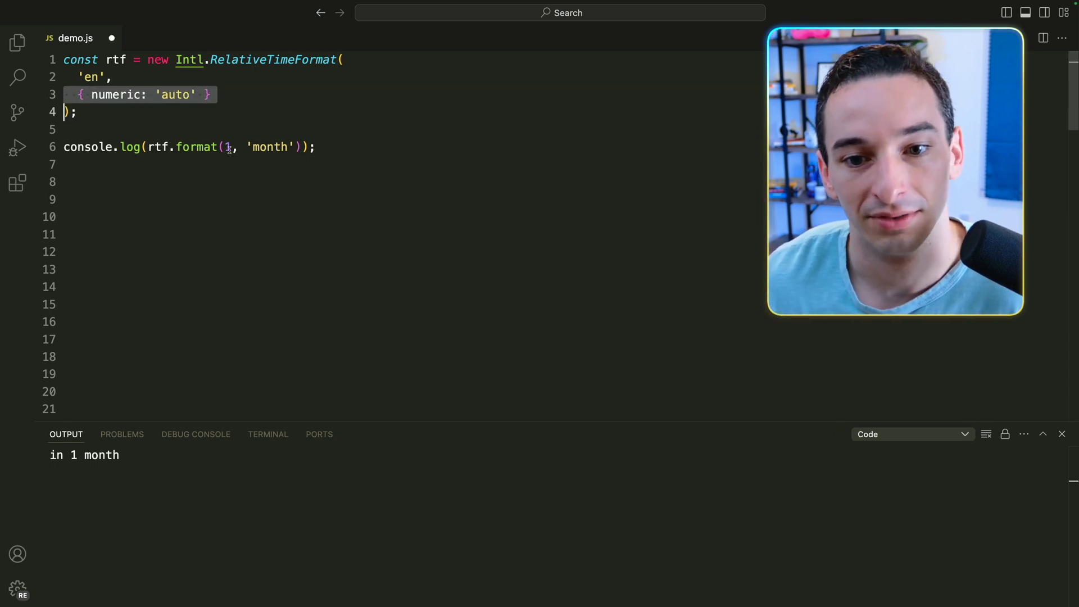
# Format -1 and -10 months, printing last month then 10 months ago
pyautogui.write('-')
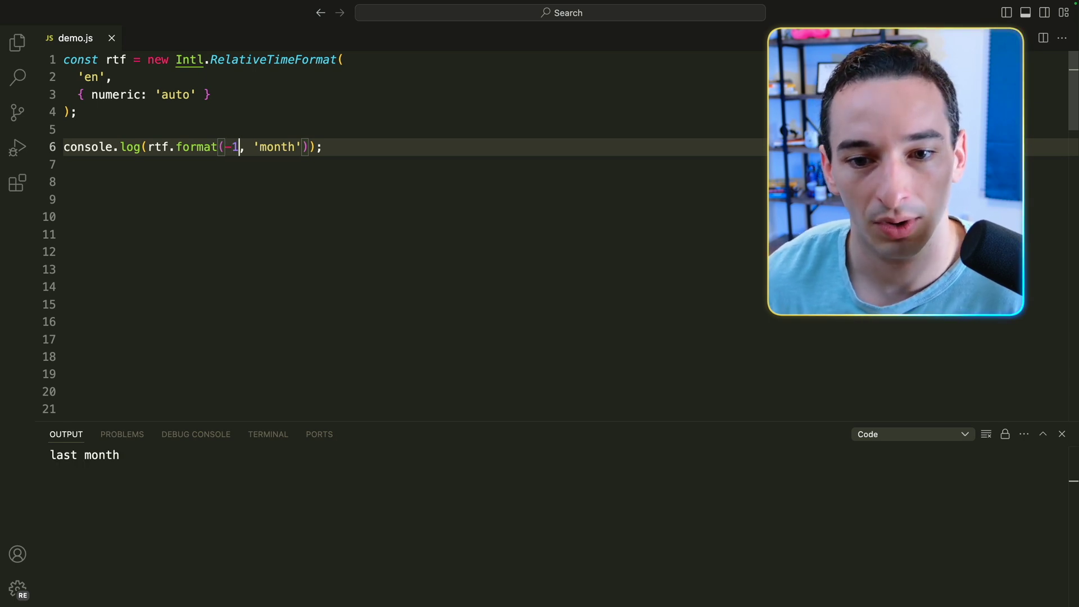
pyautogui.write('0')
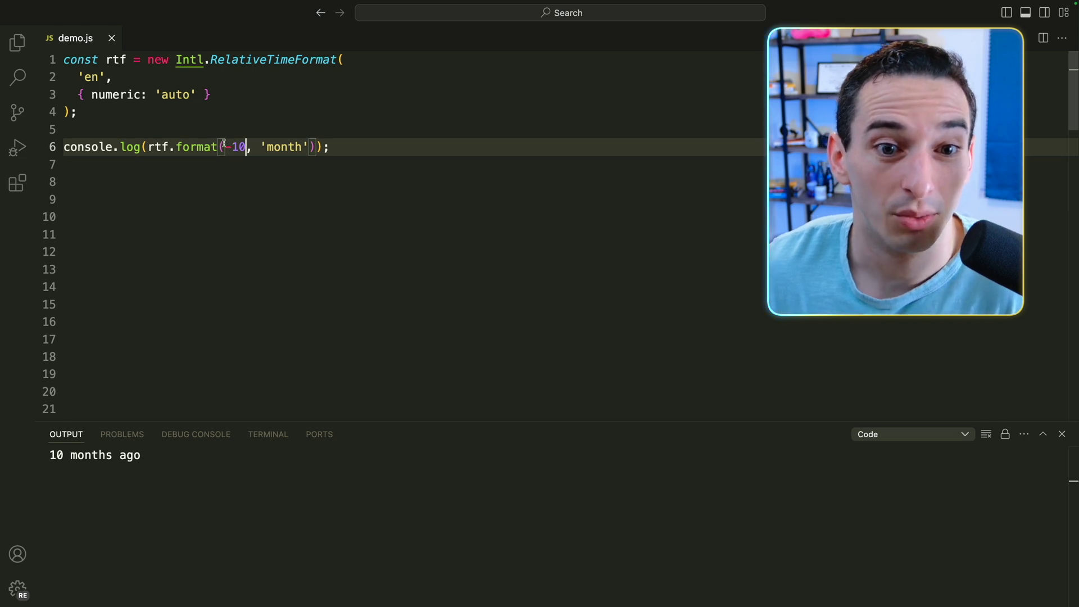
pyautogui.write('es')
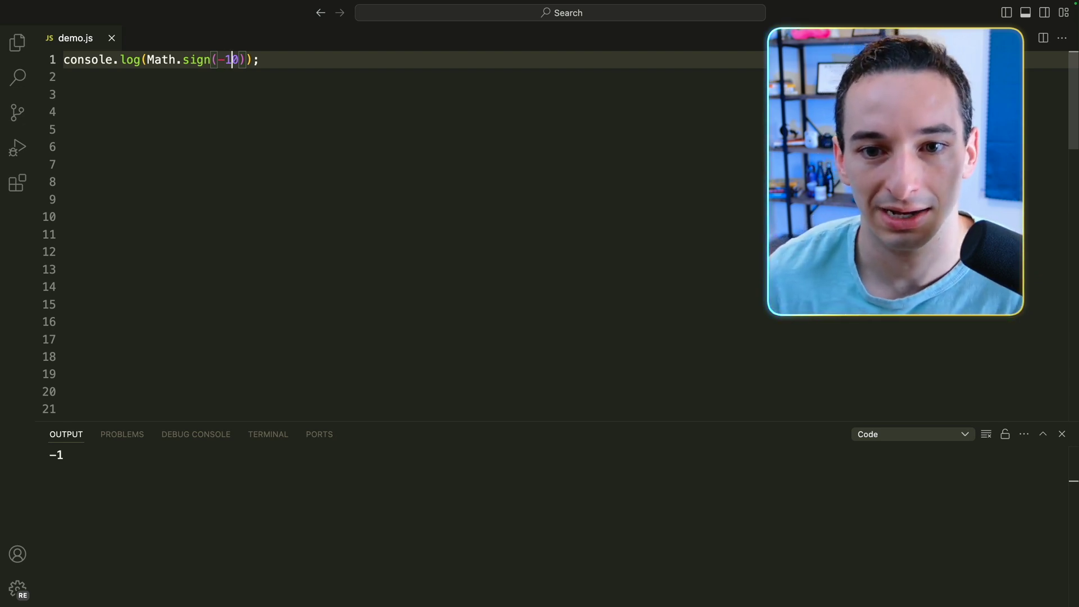
# Log Math.sign for -10.5, 10.5 and 0 after -10, showing -1, 1 and 0
pyautogui.write('.5')
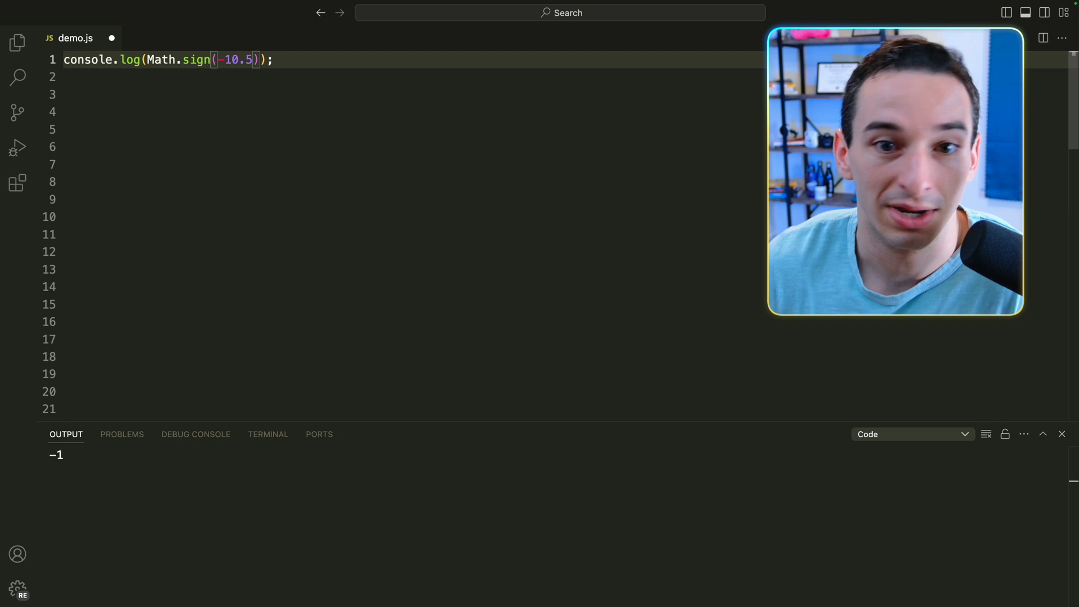
pyautogui.press('Backspace')
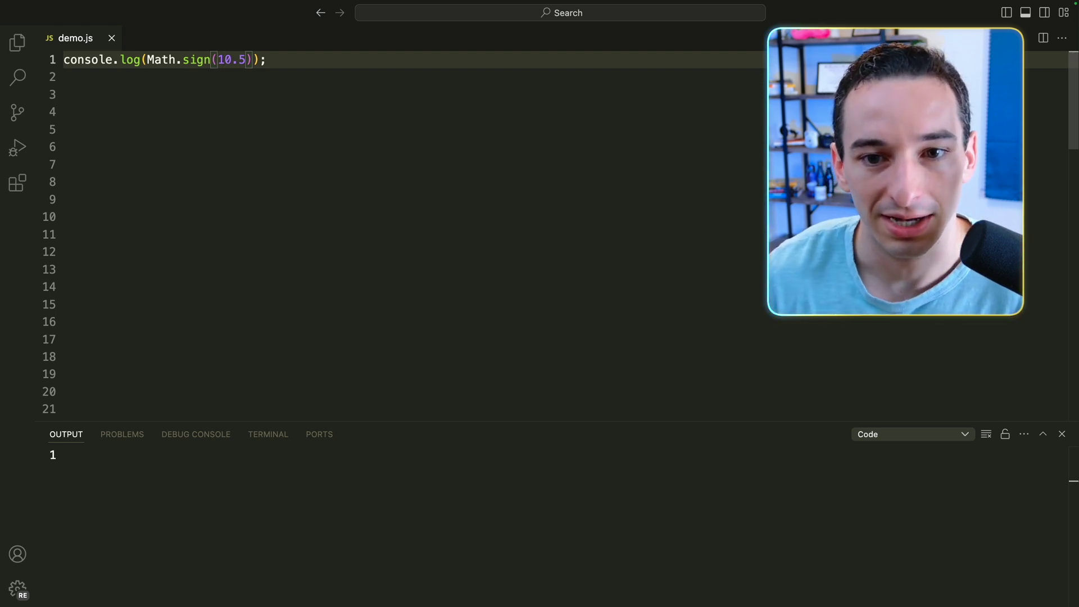
pyautogui.write('0')
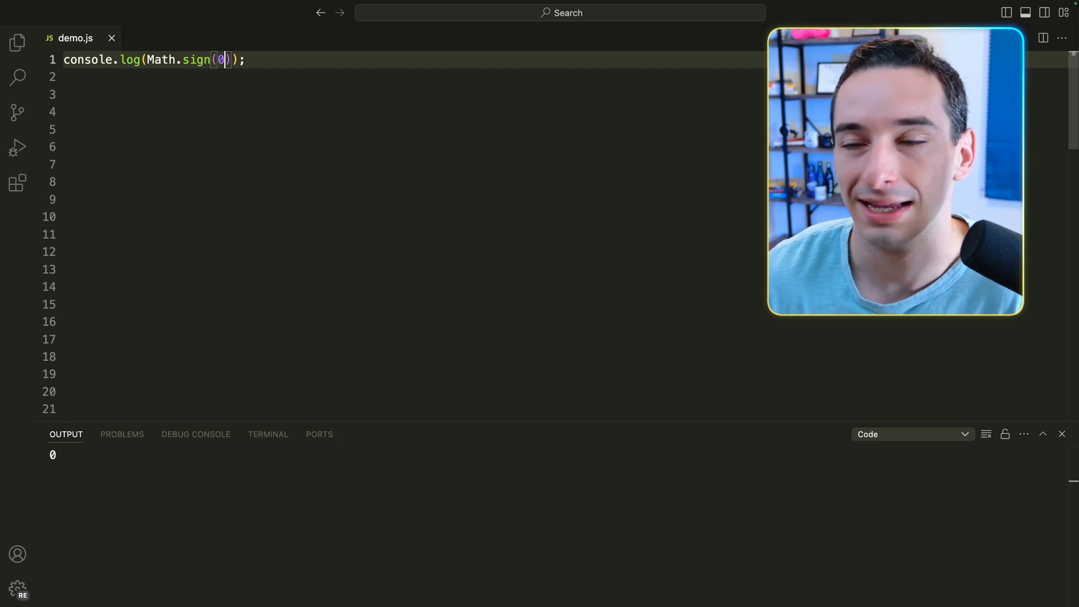
pyautogui.write('-')
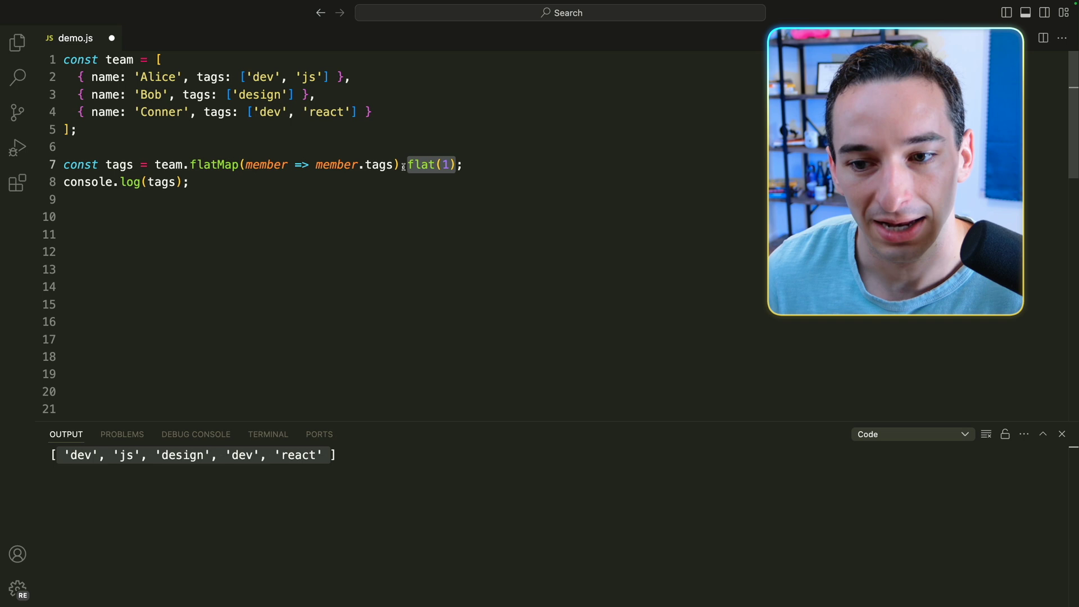
# Drop the trailing .flat(1) so team.flatMap alone logs the tags, noting the repeated 'dev'
pyautogui.press('Backspace')
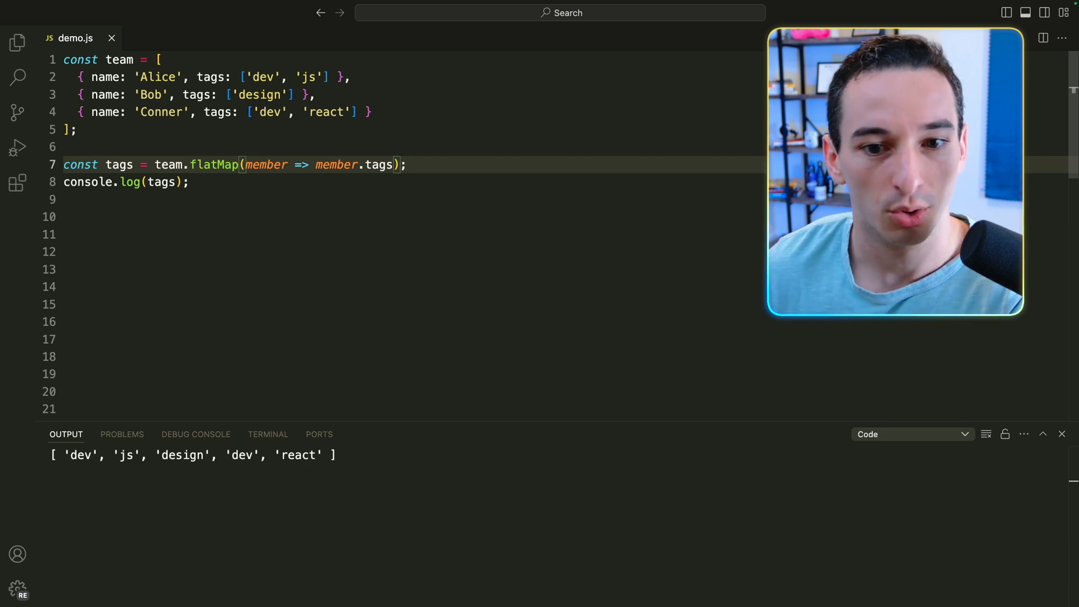
pyautogui.doubleClick(213, 164)
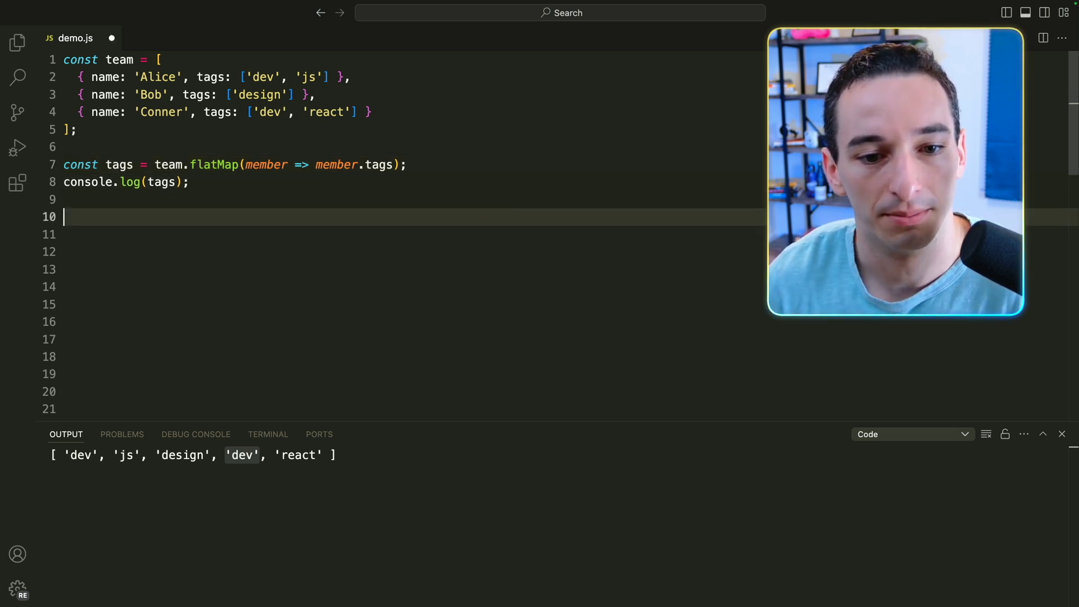
# Declare const uniqueTags = [...new Set(tags)]; without the stray space after the bracket
pyautogui.write('const uniq')
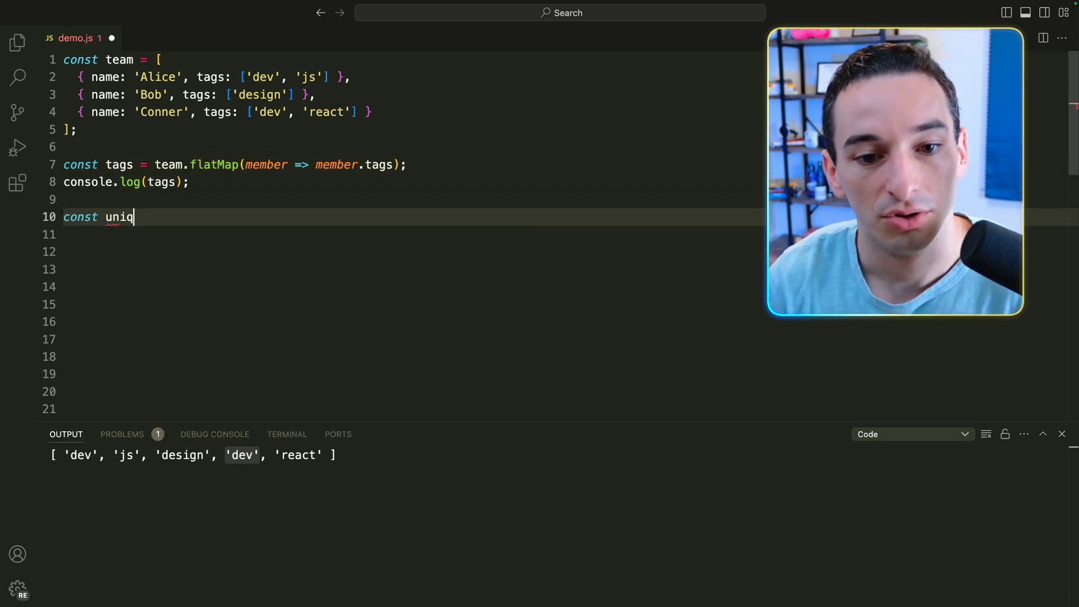
pyautogui.write('ueTags =')
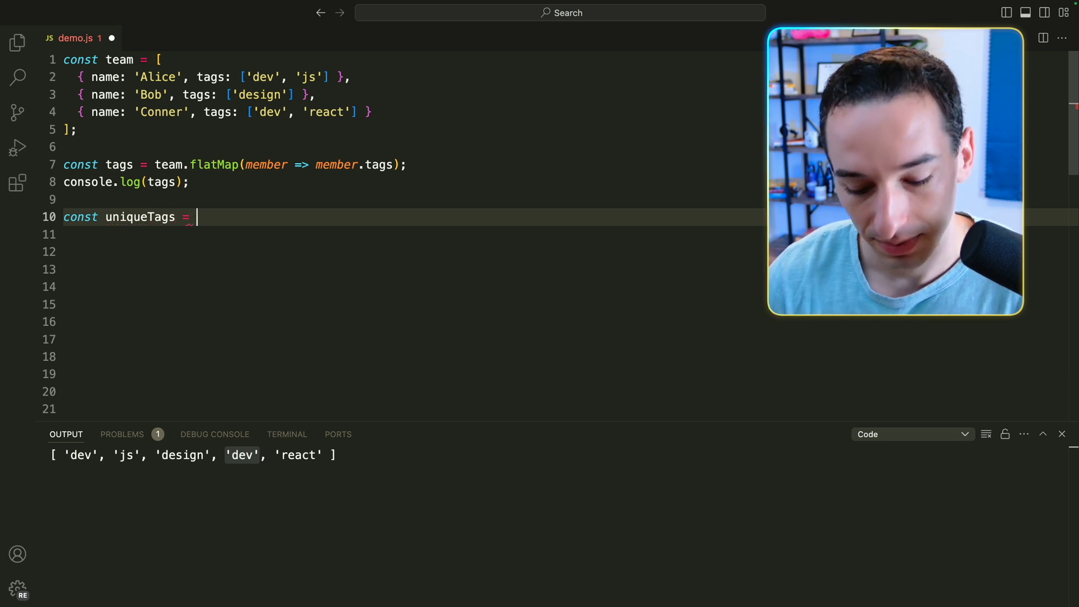
pyautogui.write('[ ]')
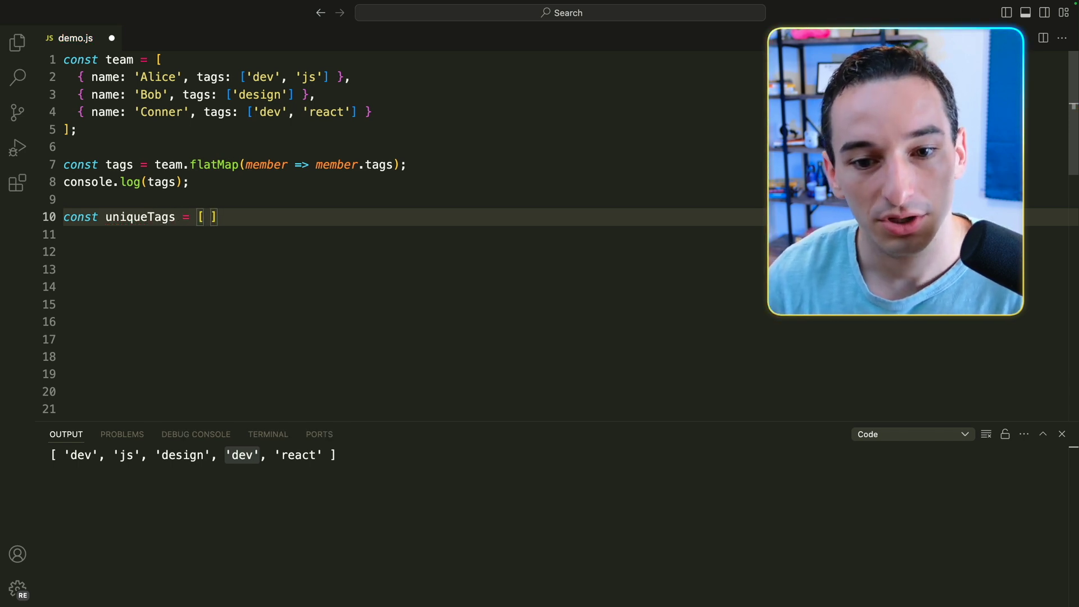
pyautogui.write('...')
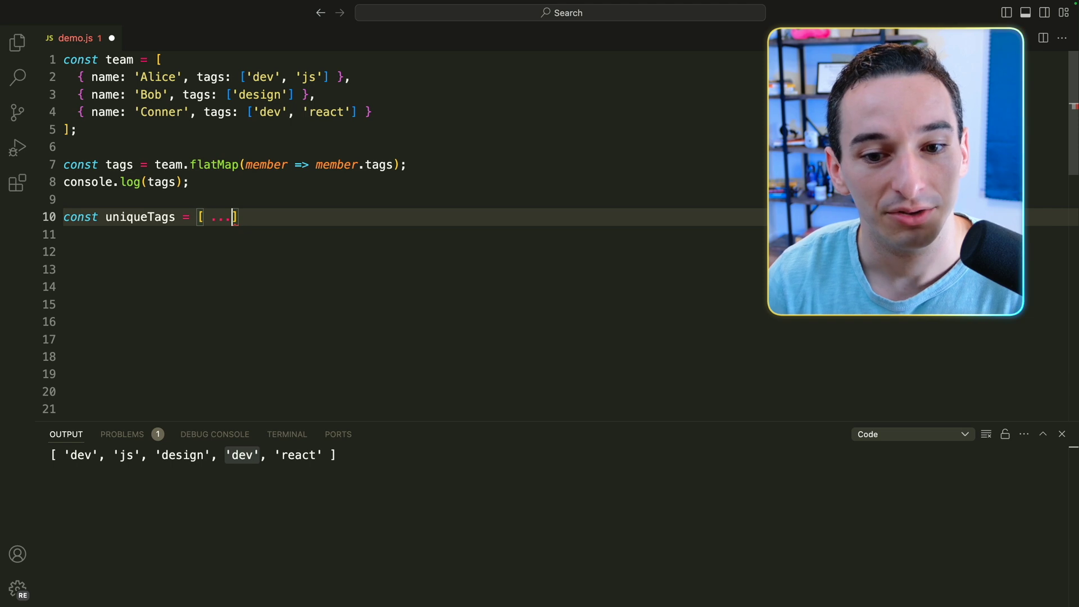
pyautogui.write('new Set()')
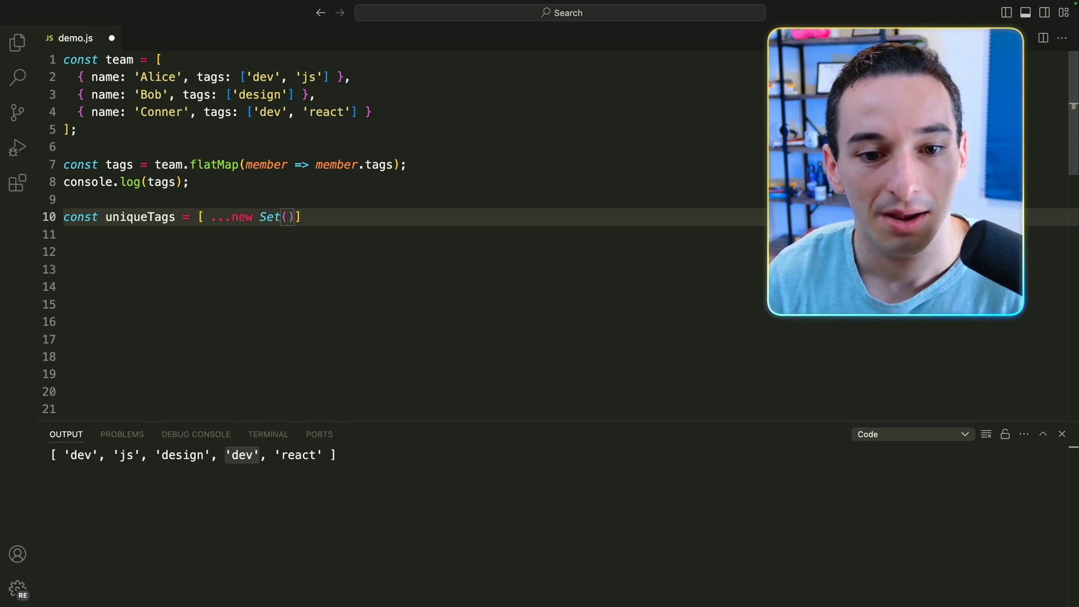
pyautogui.write('tags];')
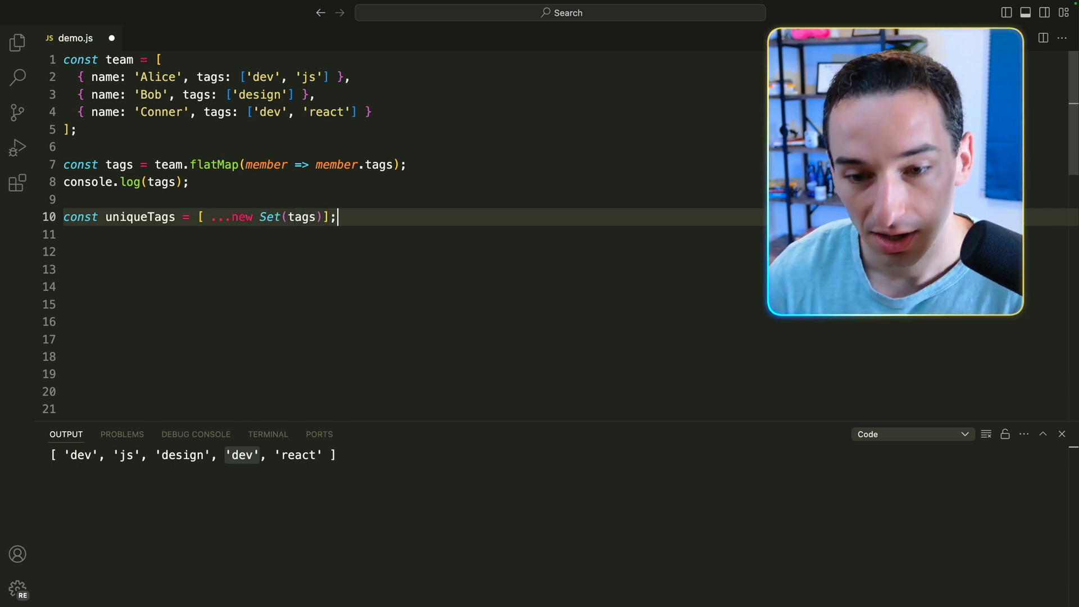
pyautogui.moveTo(432, 170)
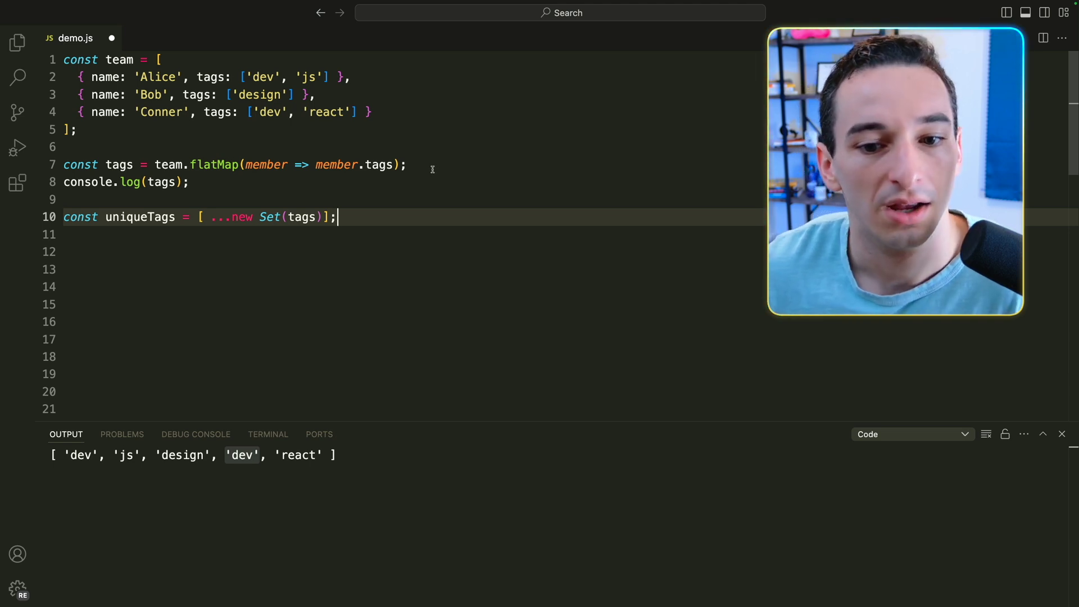
pyautogui.doubleClick(270, 217)
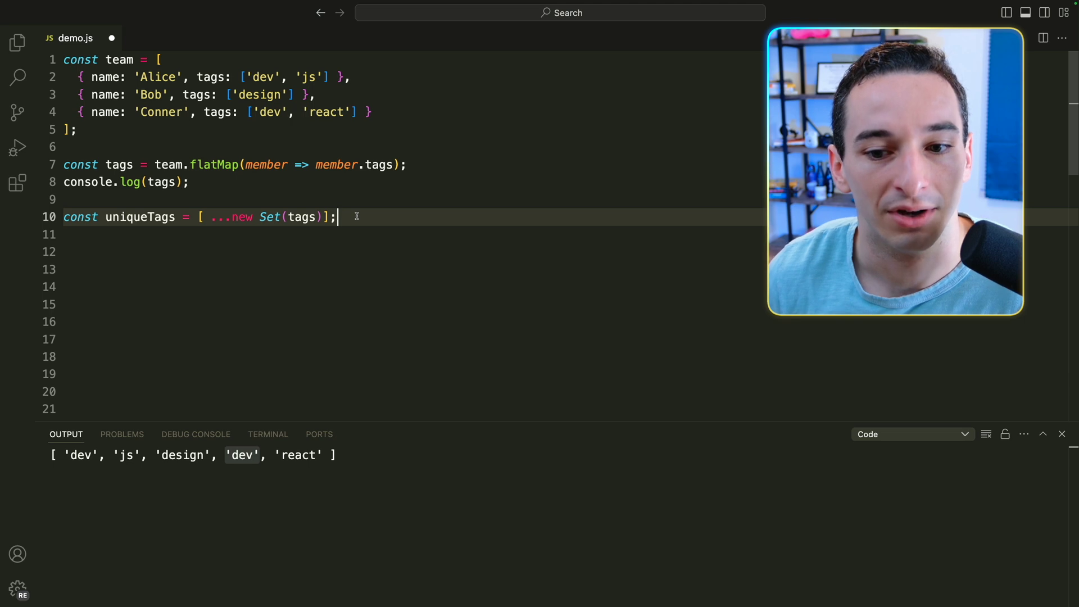
pyautogui.click(207, 217)
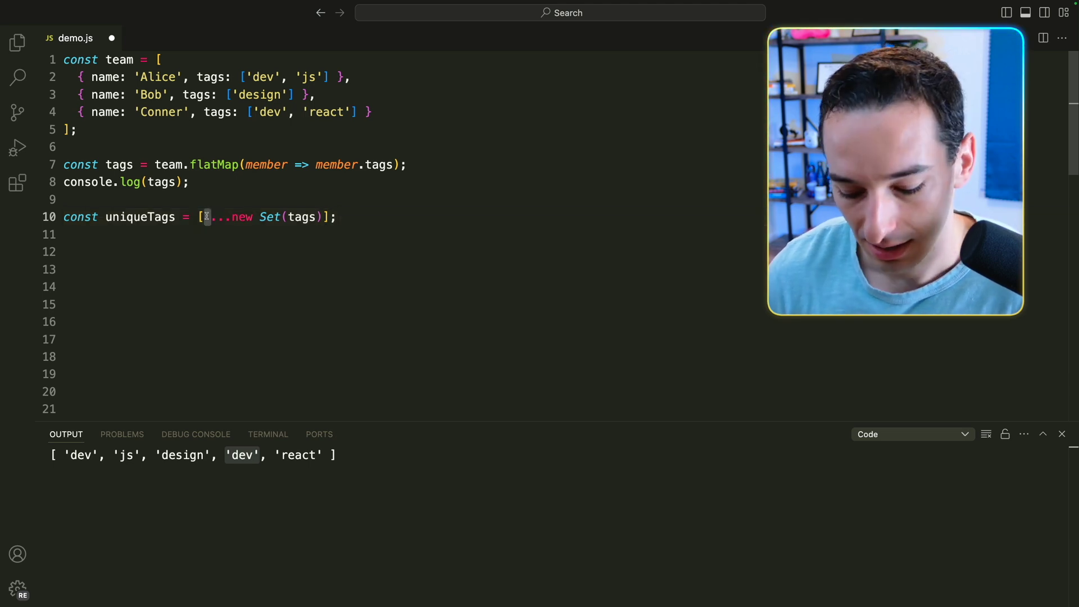
# Add console.log(uniqueTags); below it
pyautogui.write('console.')
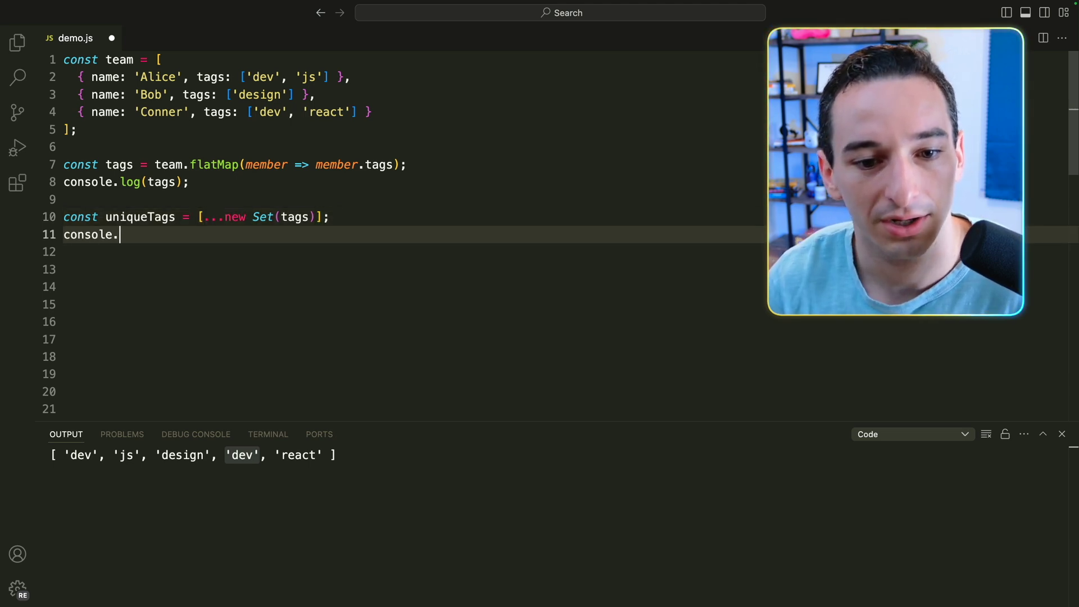
pyautogui.write('log(uniqu')
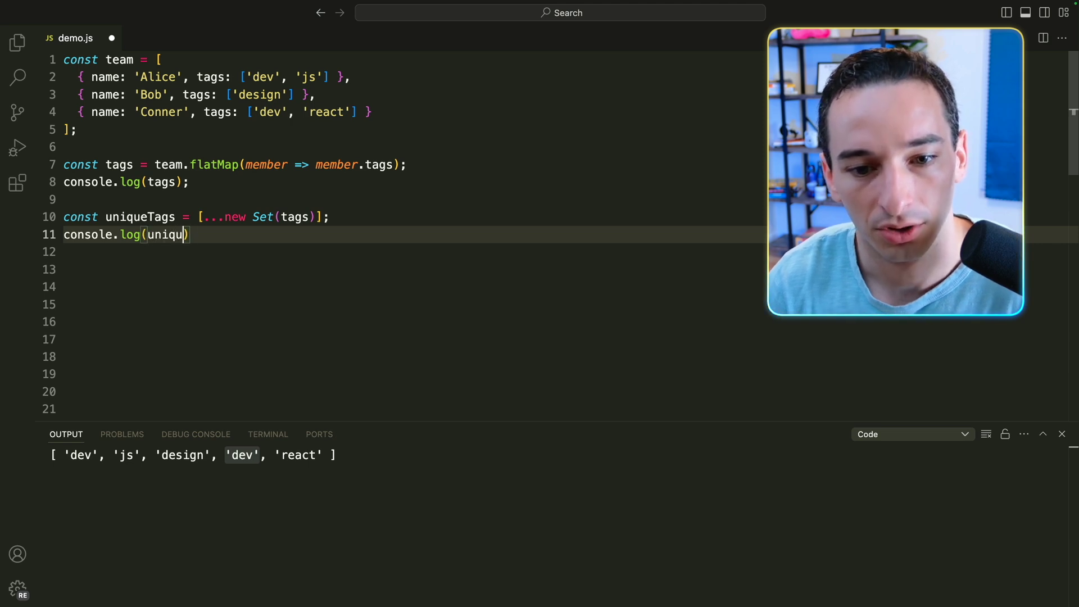
pyautogui.write('eTags);')
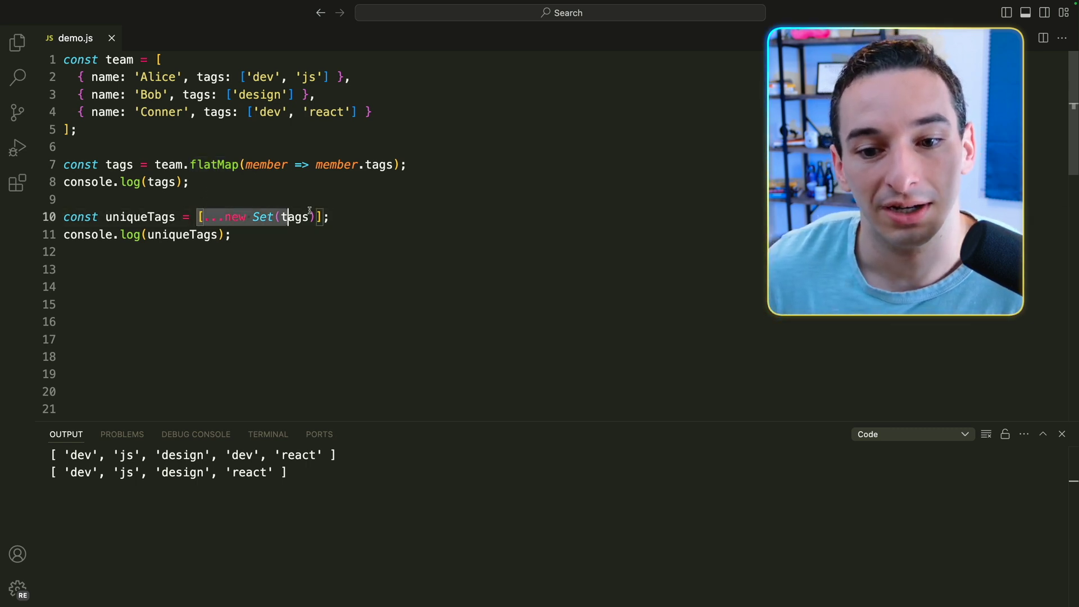
# Run demo.js so the second output line shows ['dev', 'js', 'design', 'react']
pyautogui.click(331, 217)
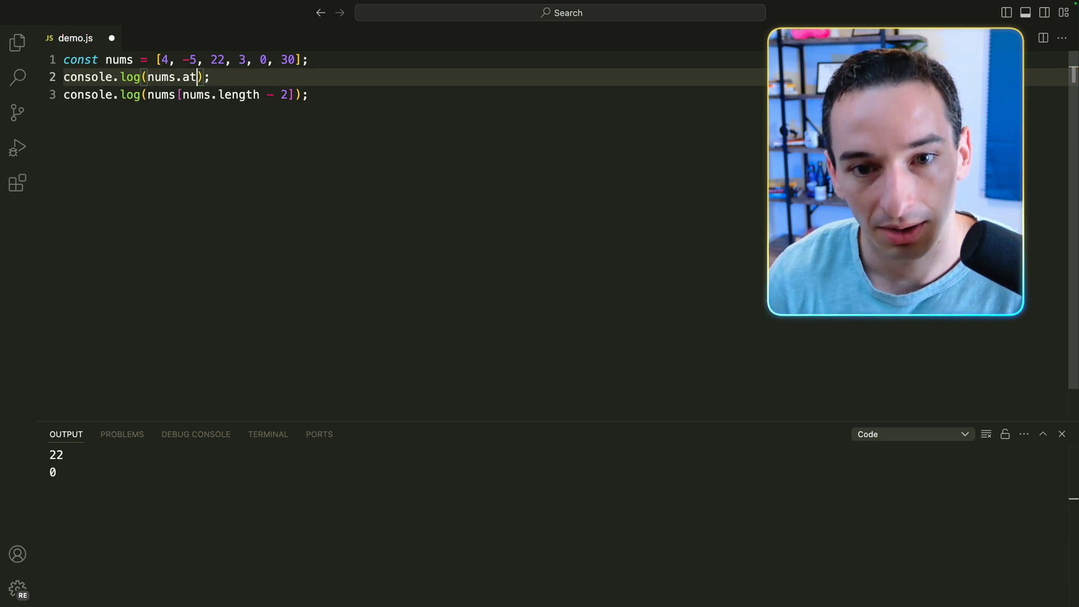
# Rewrite the first log as console.log(nums.at(2));
pyautogui.write('()')
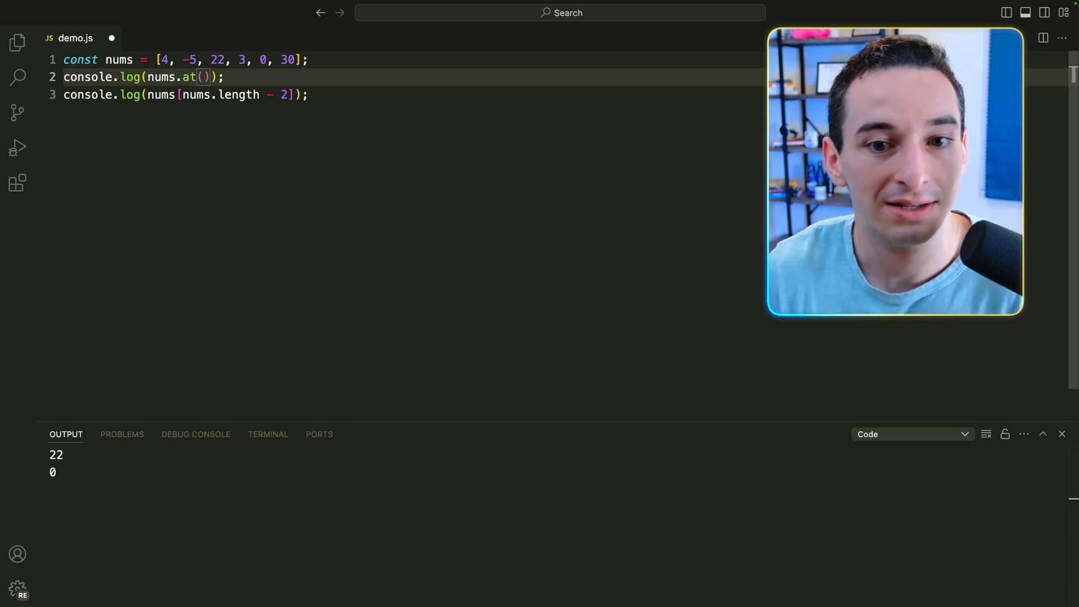
pyautogui.write('2')
pyautogui.click(188, 95)
pyautogui.write('a')
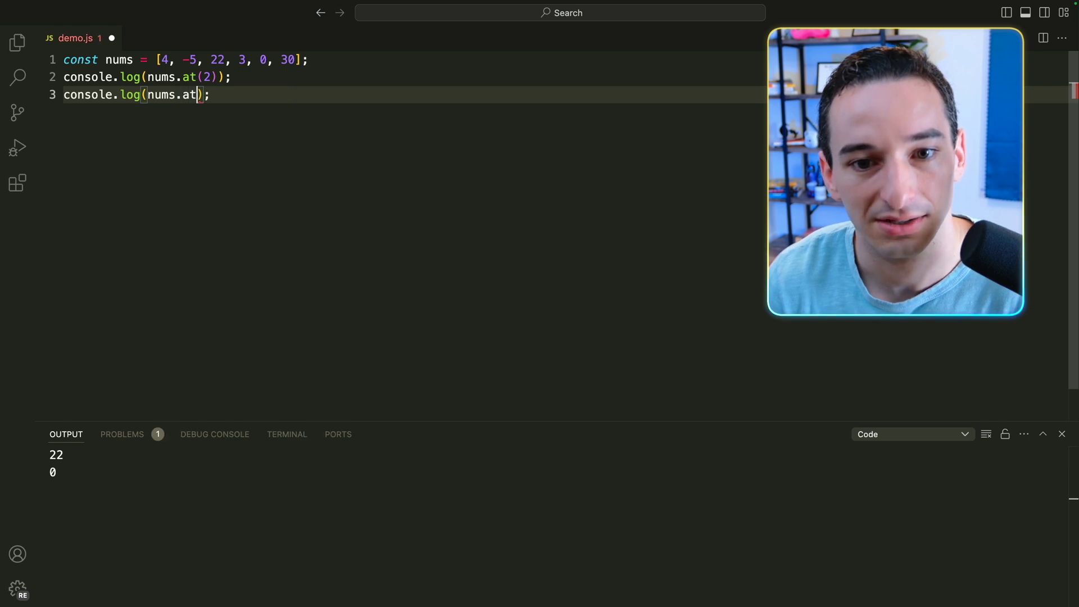
# Log nums.at with -2, -1 and -0, showing 0 as second-to-last, then 30 and 4
pyautogui.write('-2)')
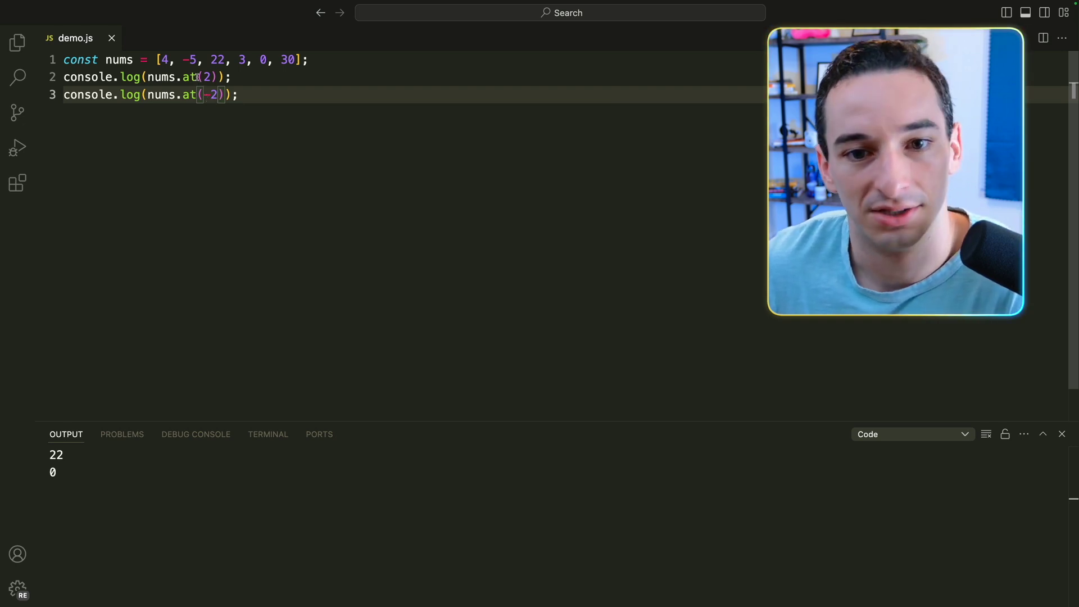
pyautogui.doubleClick(190, 60)
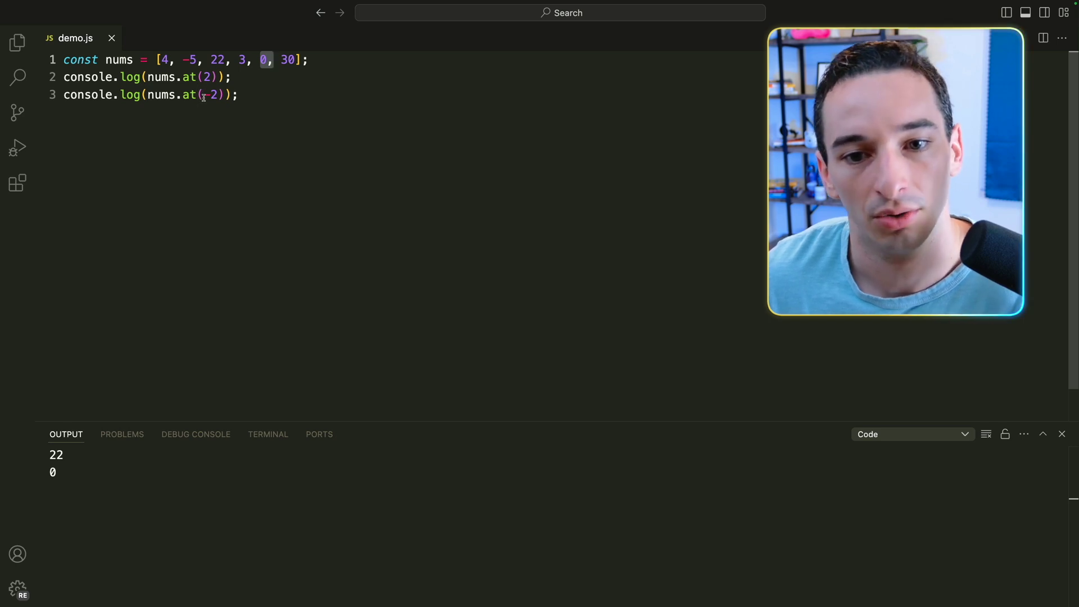
pyautogui.write('-1')
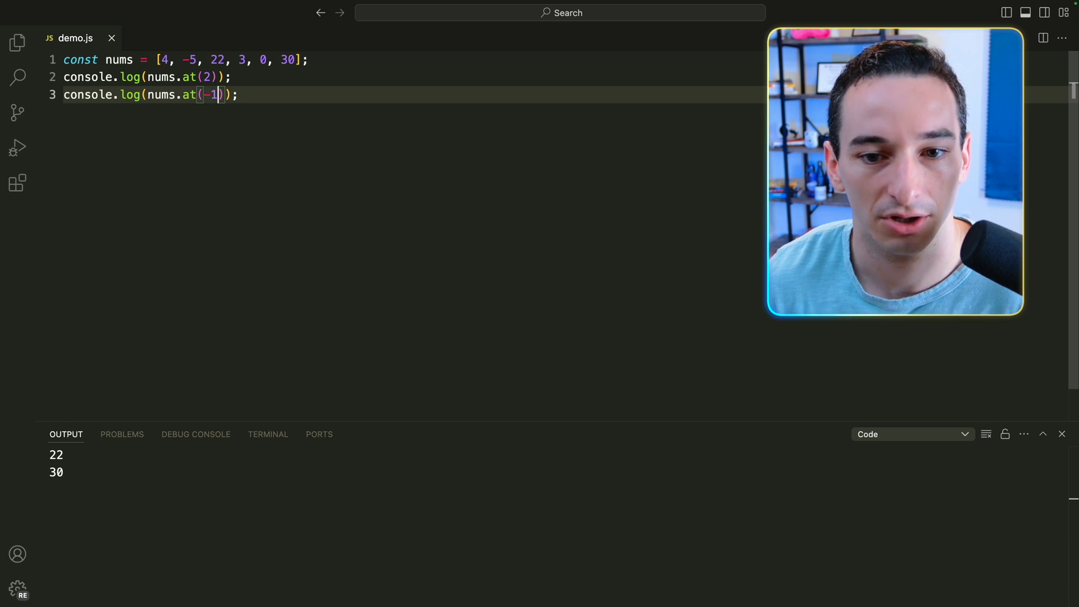
pyautogui.write('0')
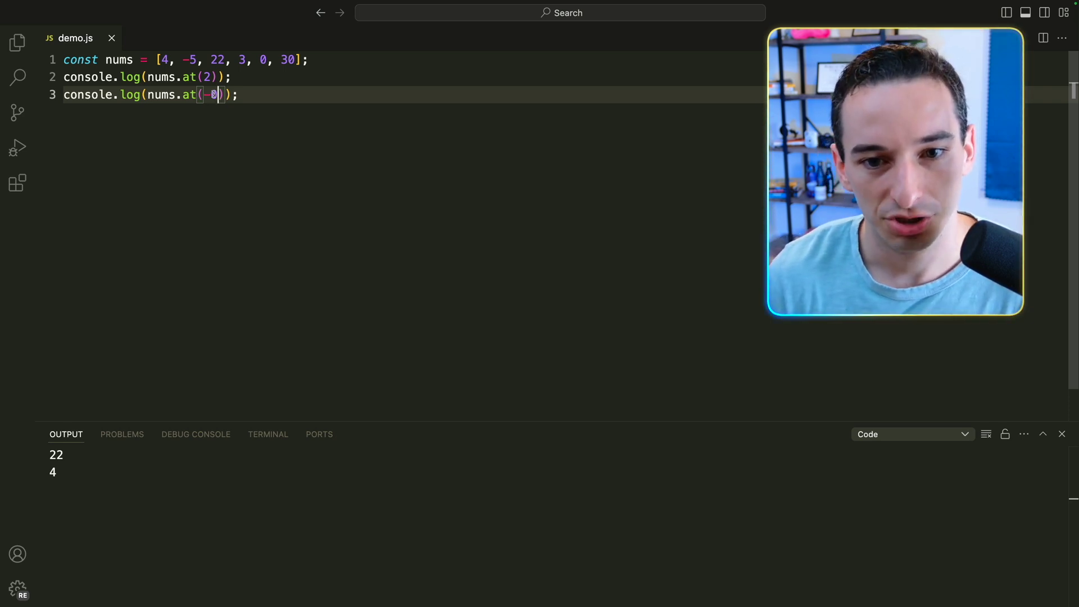
# Try nums.at(100) and nums.at(-100), both printing undefined
pyautogui.write('100')
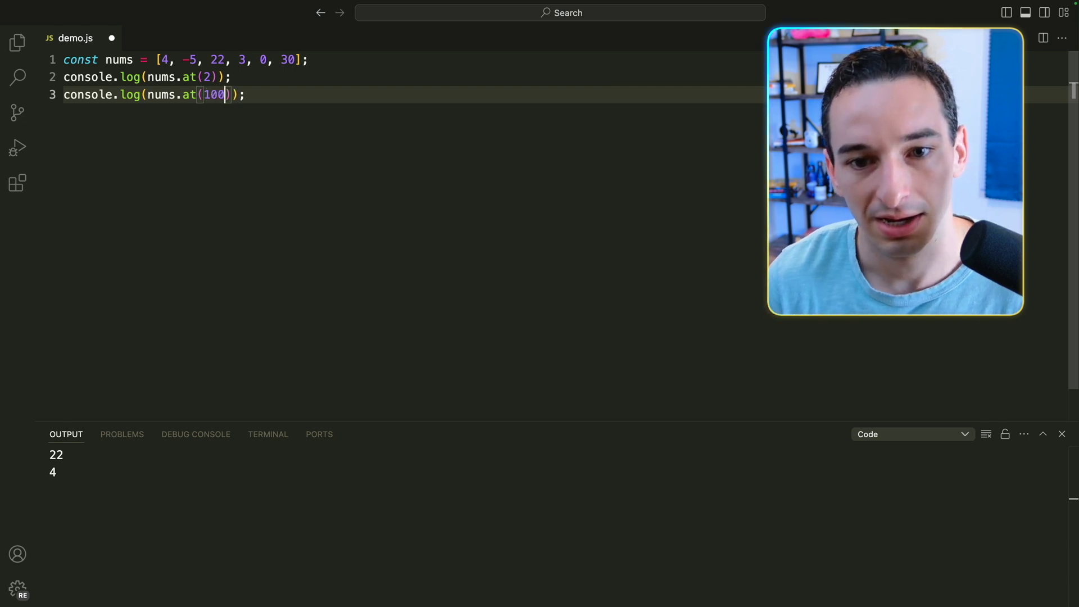
pyautogui.write('-')
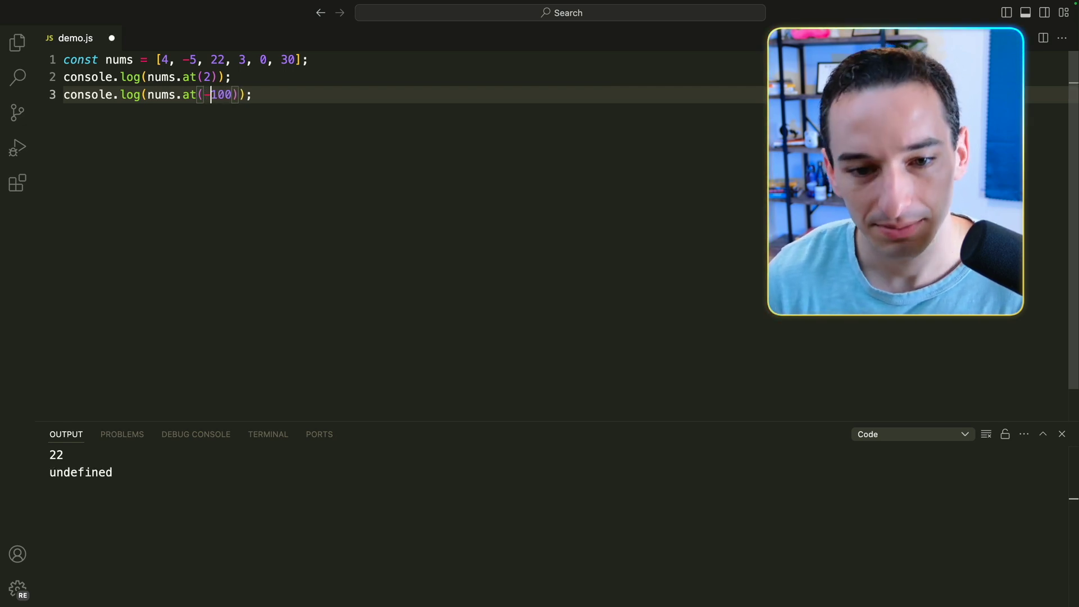